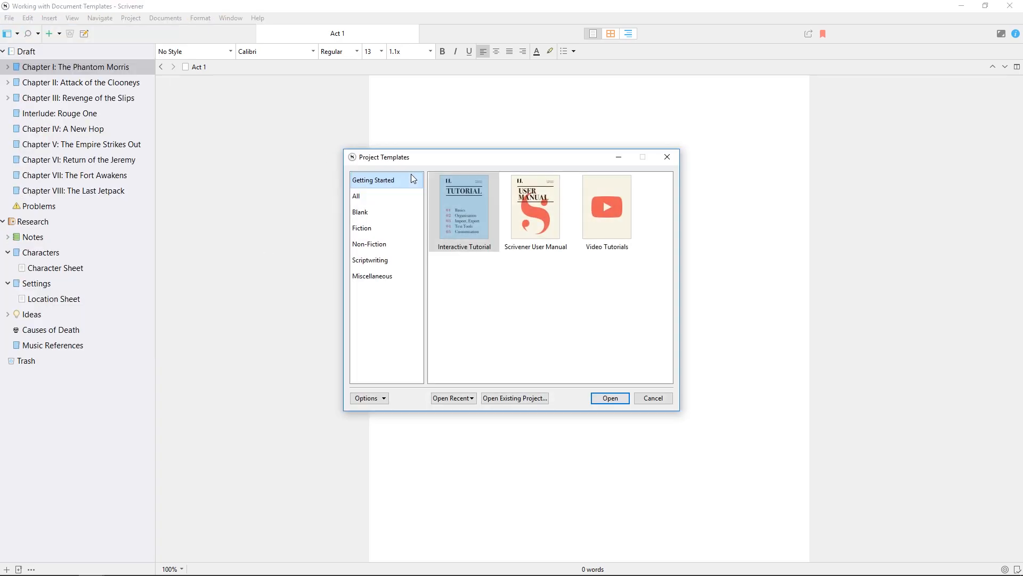
# Browse the Fiction templates (Novel with Parts, Short Story, Novel) and cancel the chooser.
pyautogui.click(363, 228)
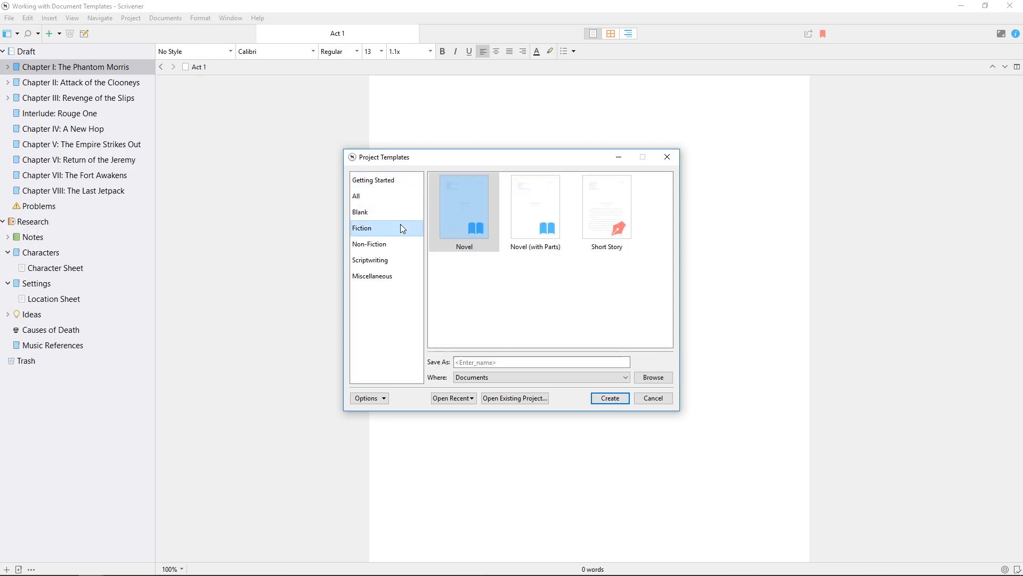
pyautogui.click(535, 209)
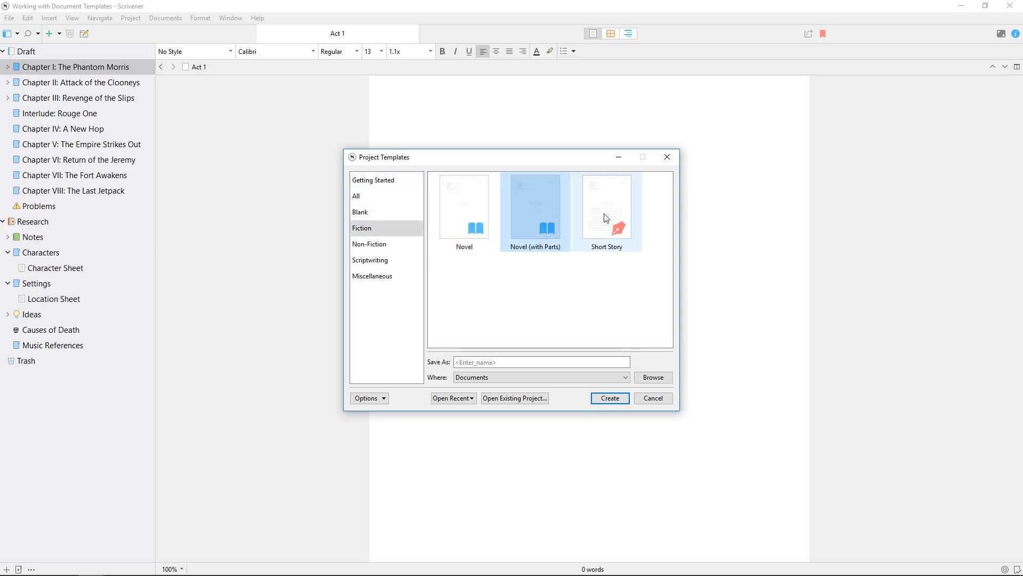
pyautogui.click(607, 206)
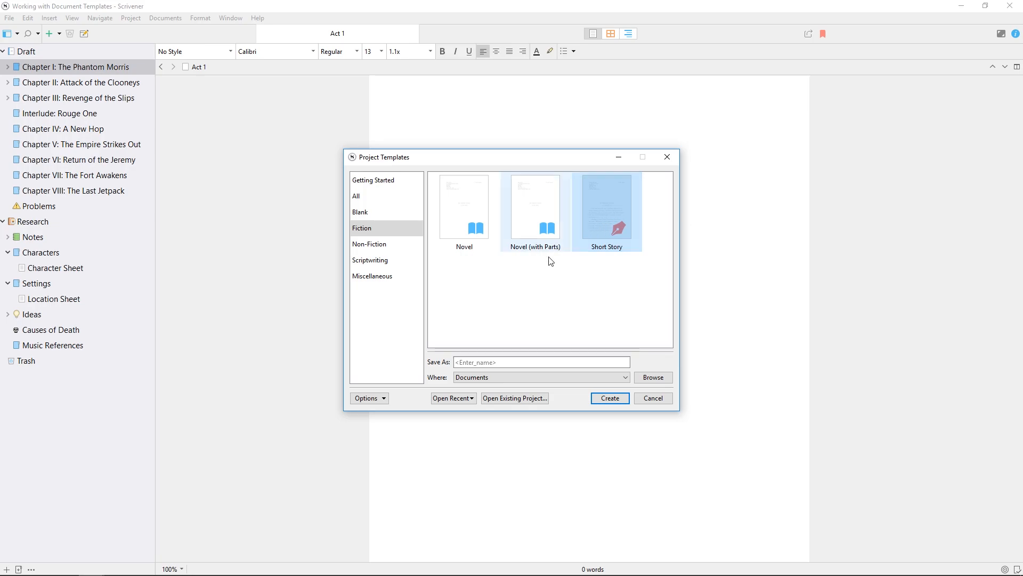
pyautogui.click(464, 209)
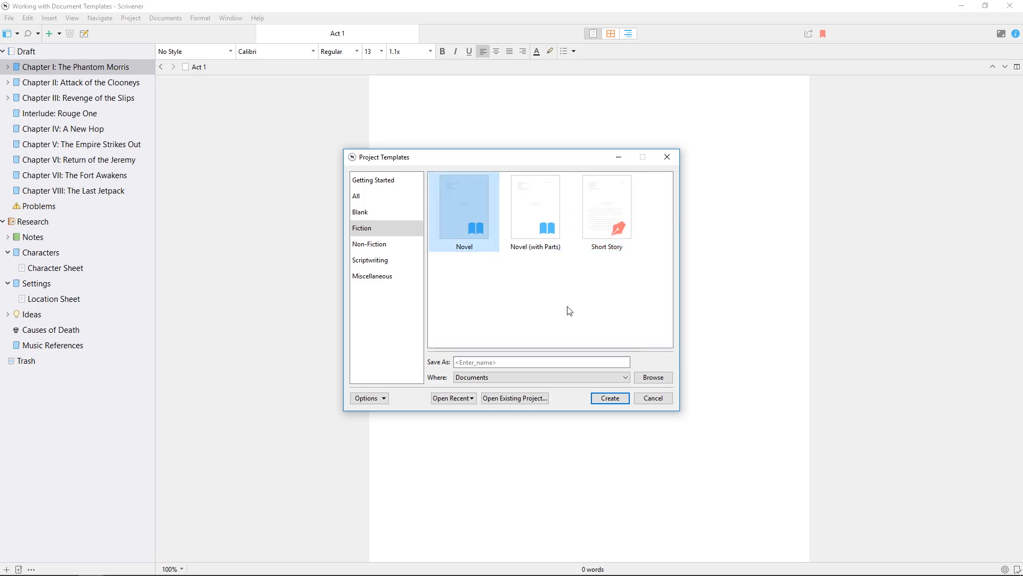
pyautogui.click(652, 398)
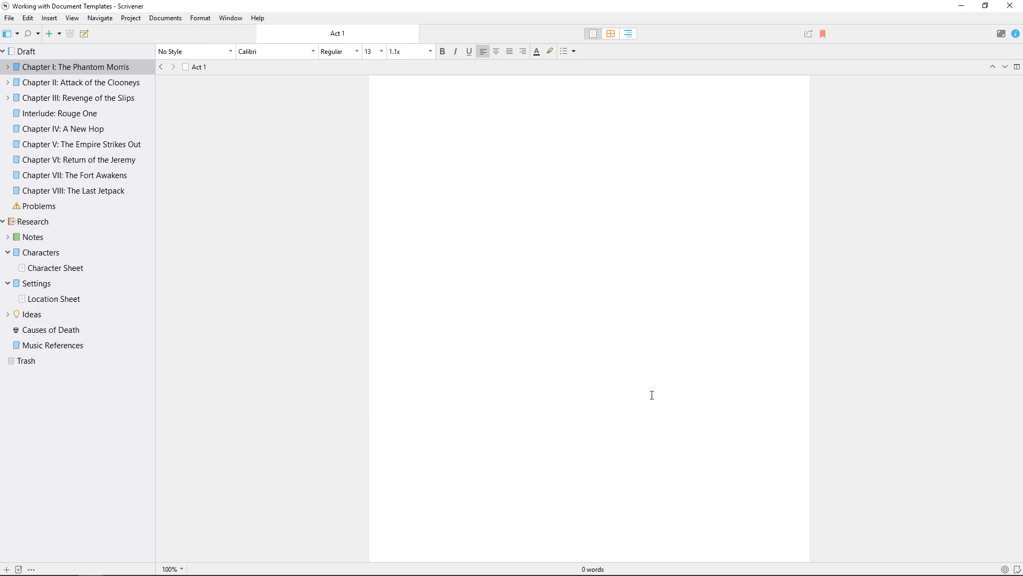
pyautogui.moveTo(517, 233)
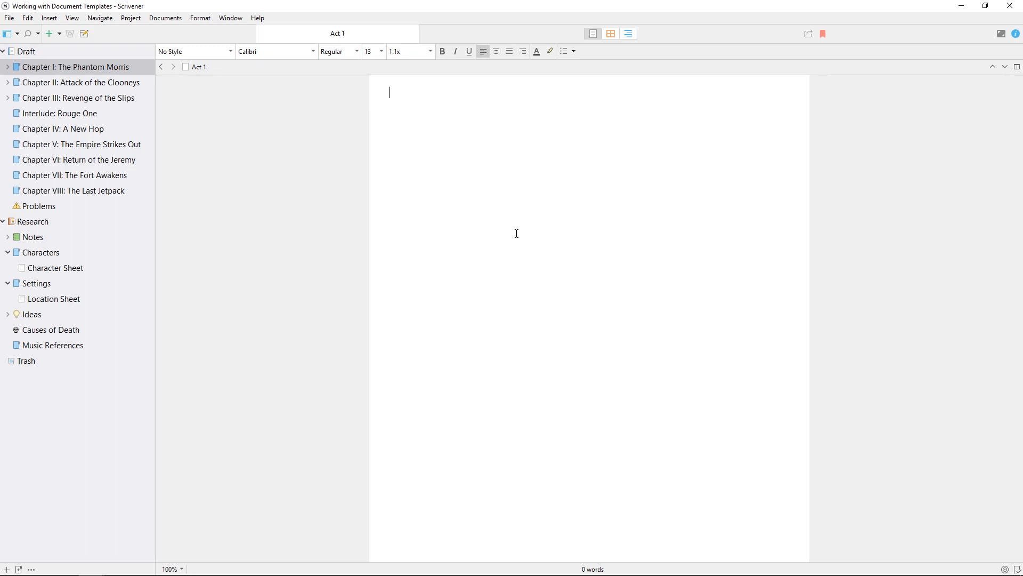
# Open the Character Sheet under Characters and scroll through its headed fields.
pyautogui.click(54, 267)
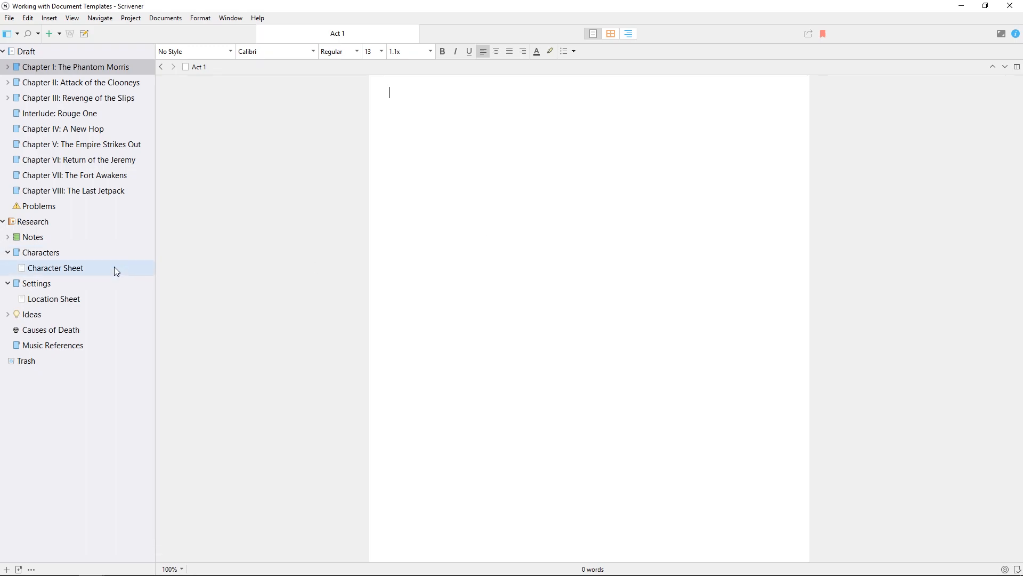
pyautogui.click(56, 268)
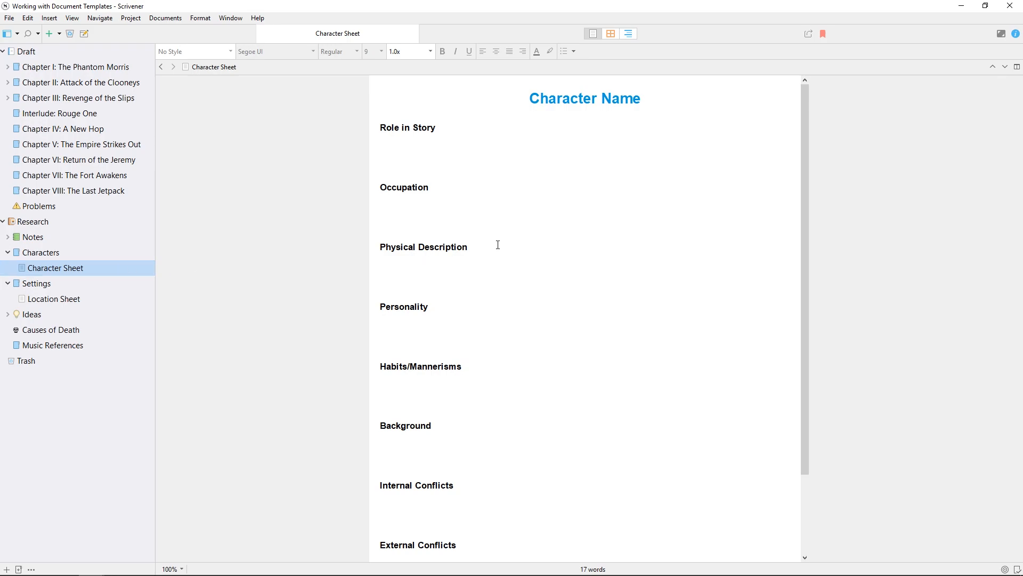
pyautogui.moveTo(499, 243)
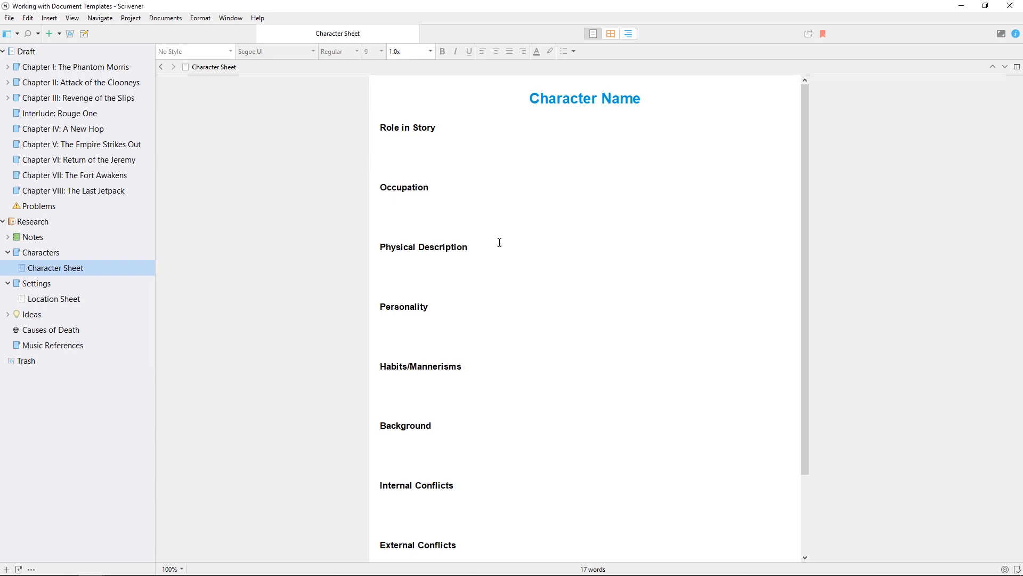
pyautogui.scroll(-3)
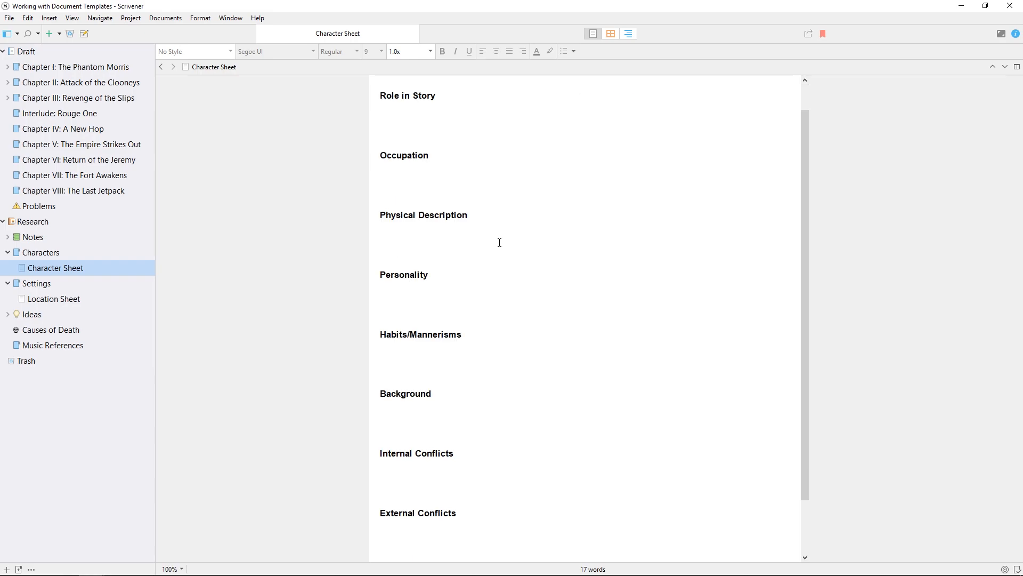
pyautogui.scroll(-3)
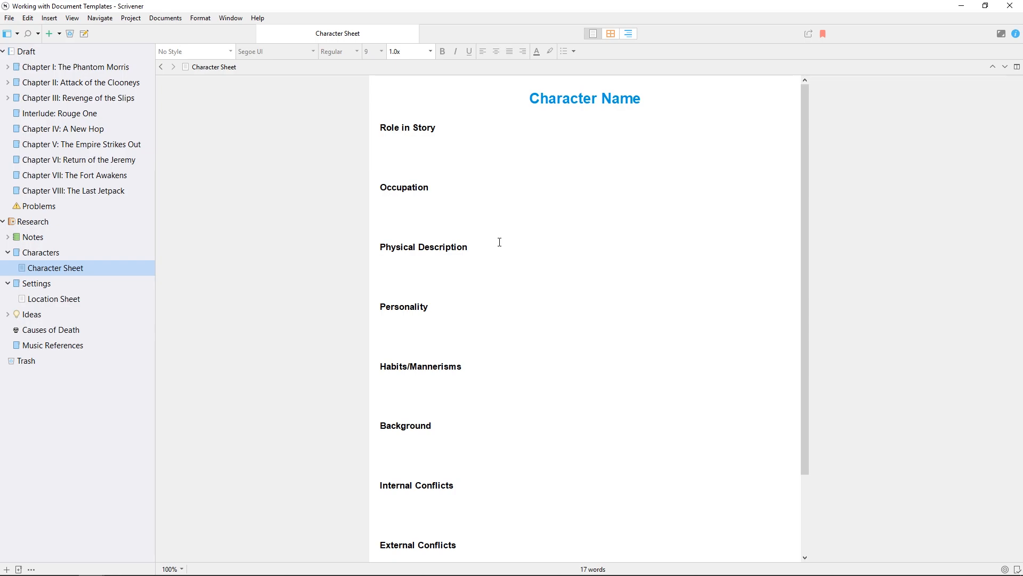
pyautogui.moveTo(42, 227)
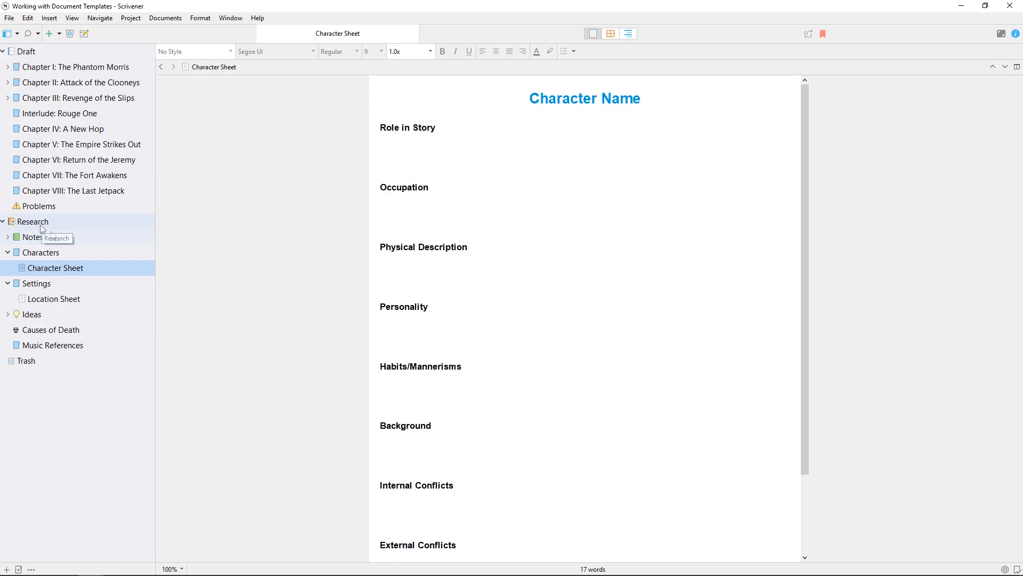
# Create a top-level Templates folder and move the Character Sheet into it.
pyautogui.click(32, 222)
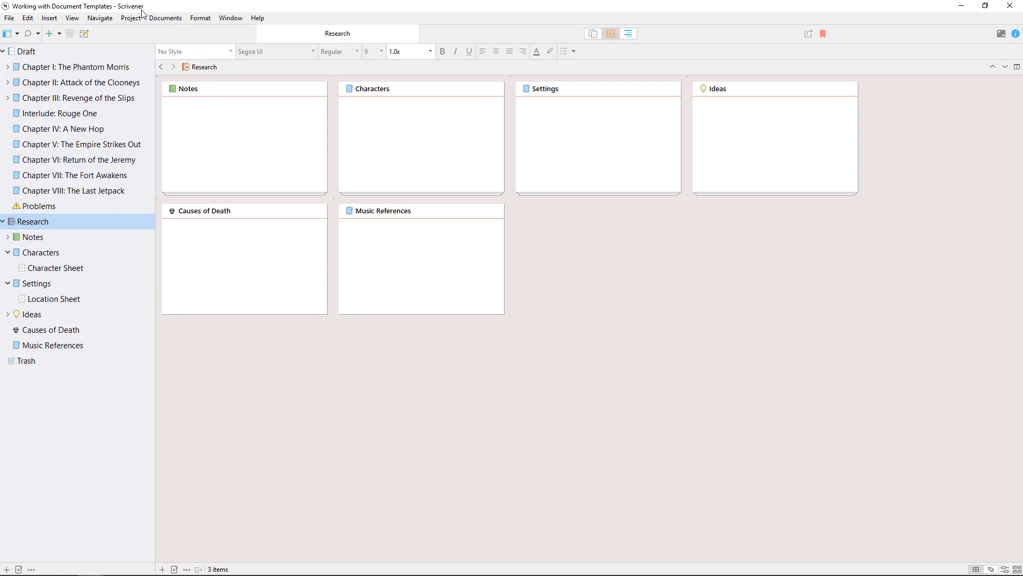
pyautogui.click(130, 18)
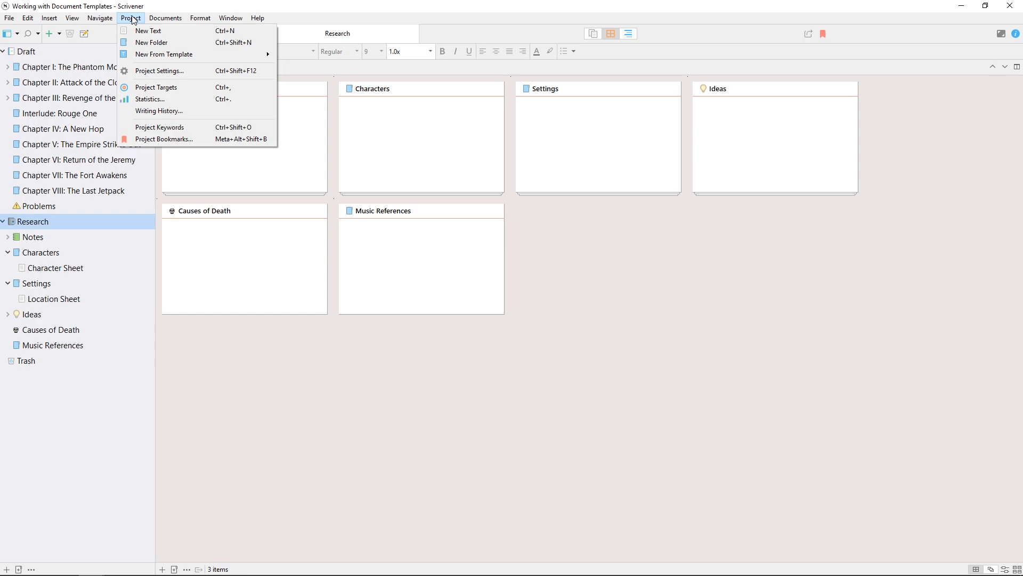
pyautogui.click(151, 42)
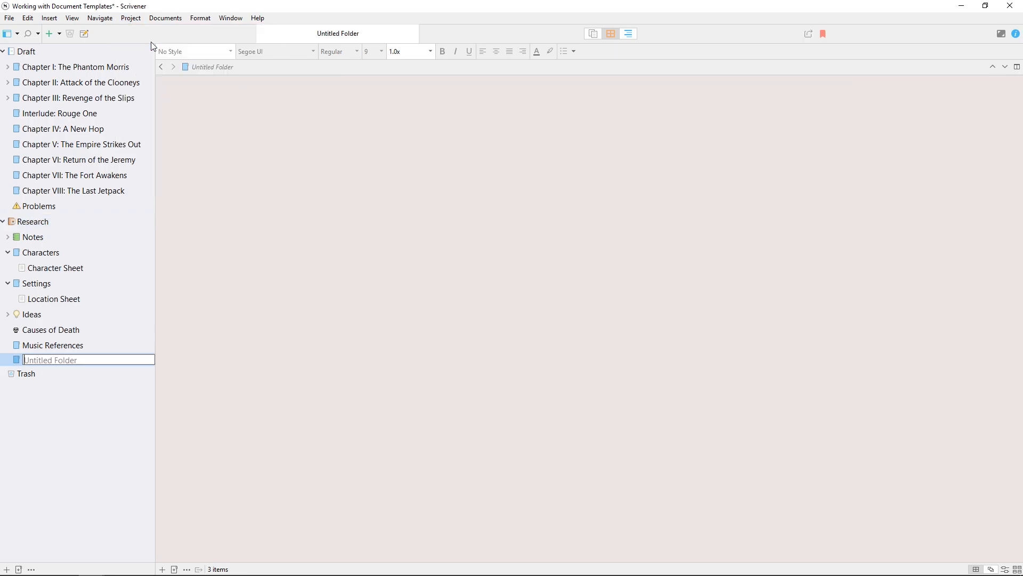
pyautogui.write('Templates')
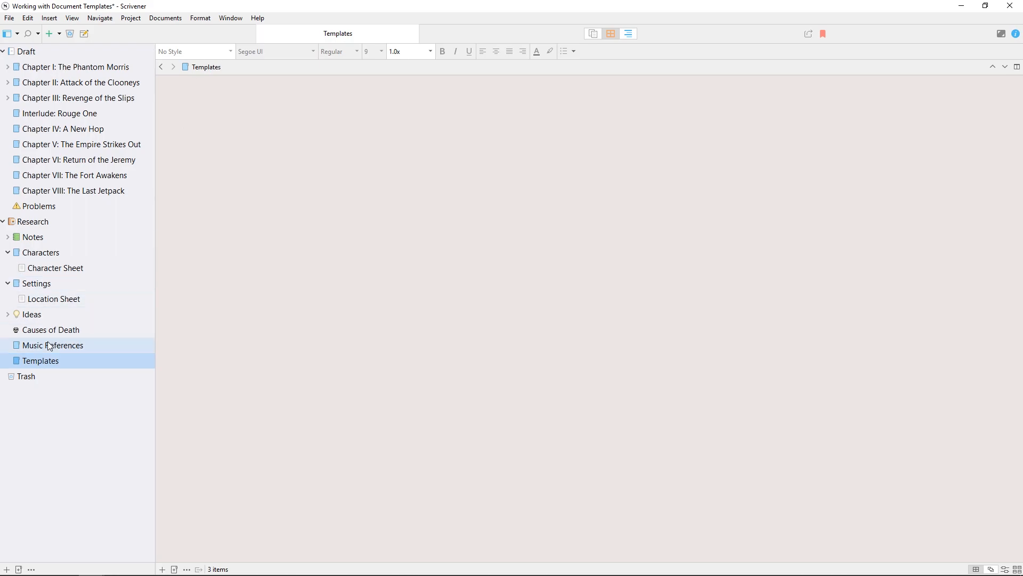
pyautogui.moveTo(41, 360); pyautogui.dragTo(19, 372)
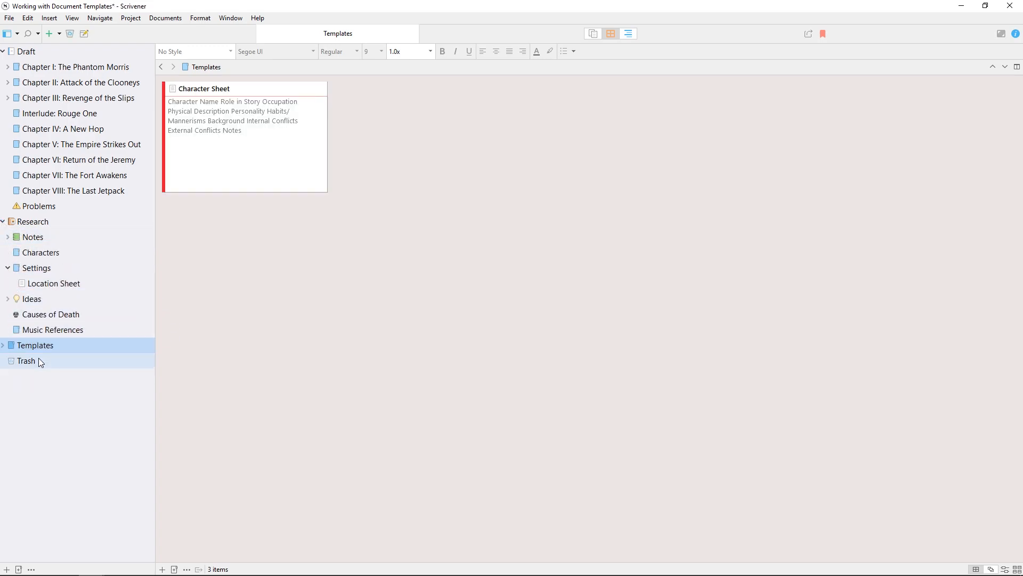
# In Project Settings > Special Folders, set the Templates Folder to Templates.
pyautogui.click(131, 17)
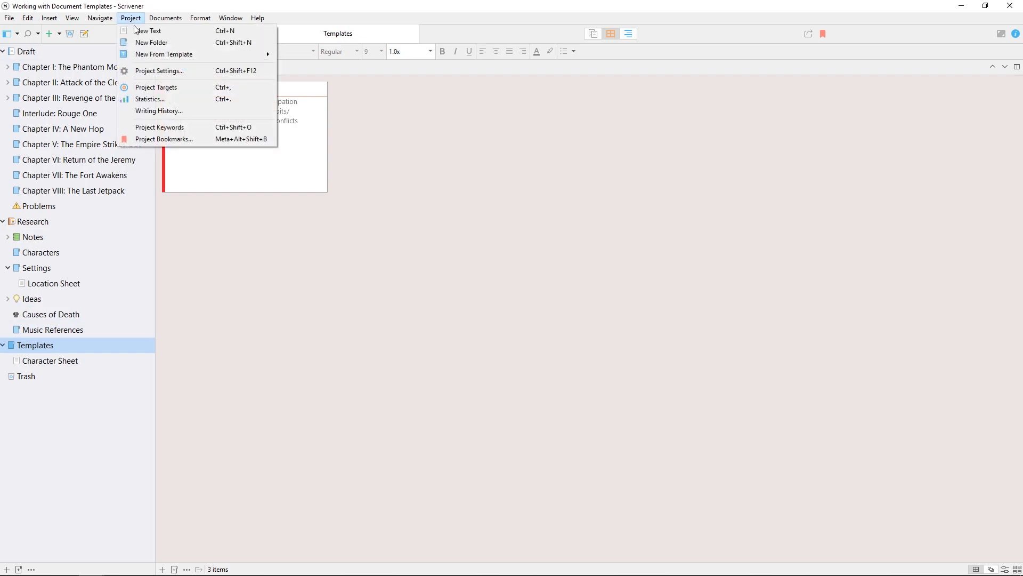
pyautogui.click(159, 71)
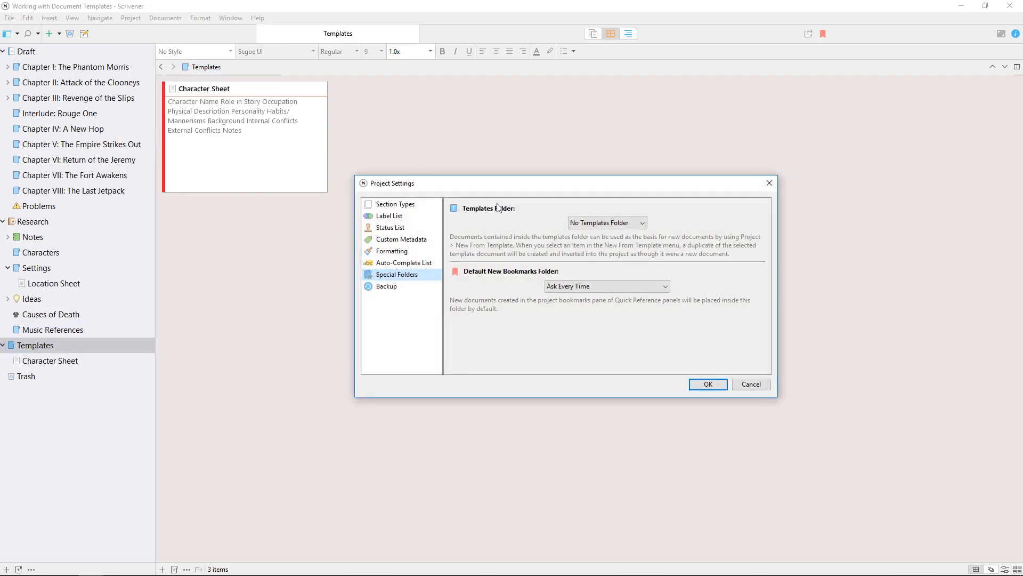
pyautogui.moveTo(619, 238)
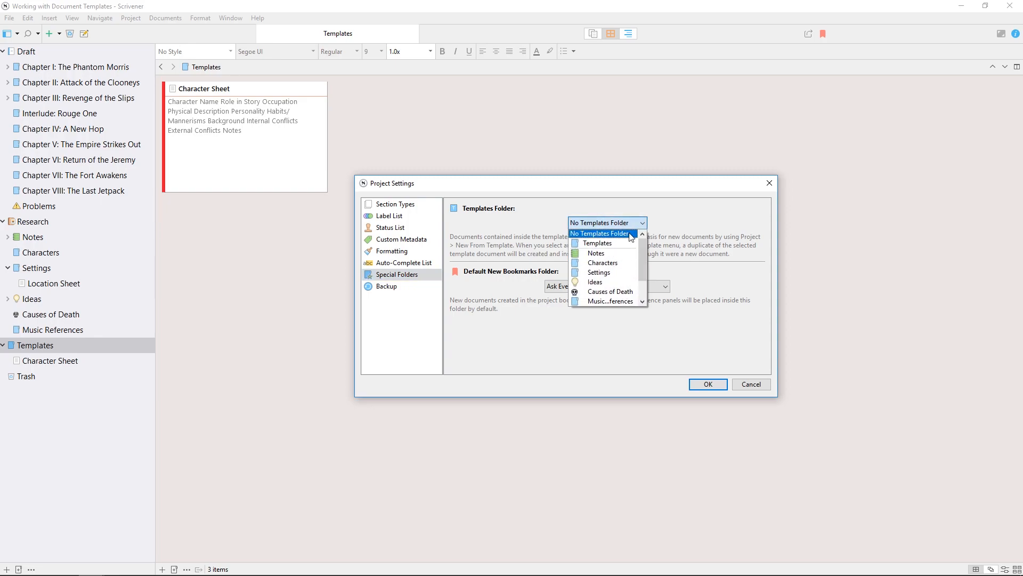
pyautogui.moveTo(619, 243)
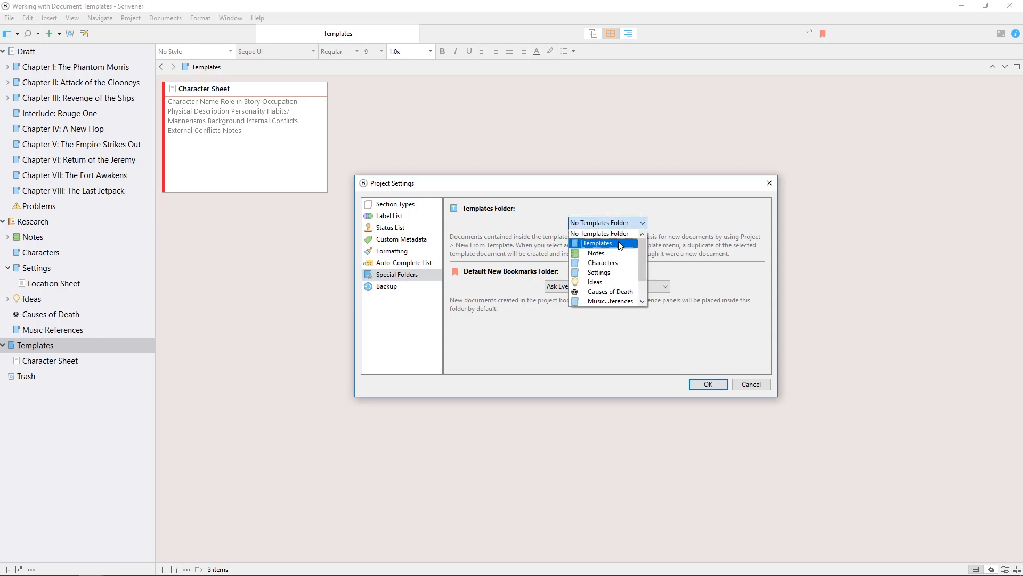
pyautogui.click(598, 243)
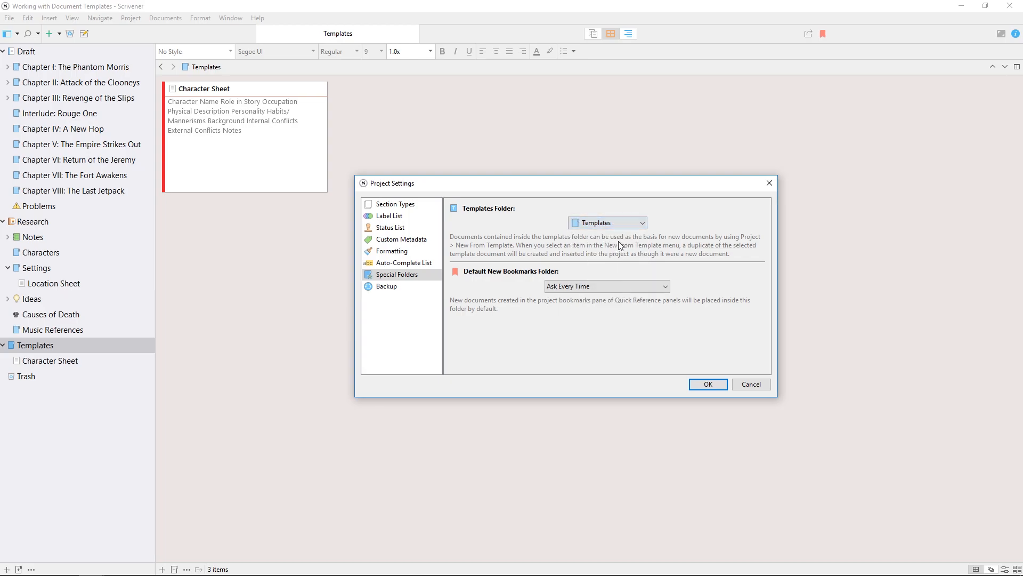
pyautogui.moveTo(718, 330)
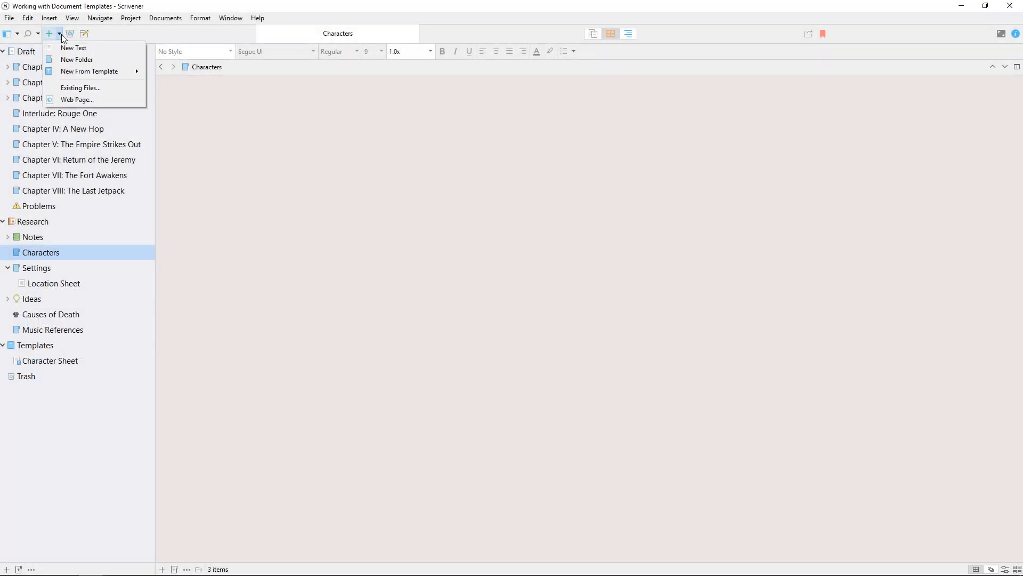
pyautogui.moveTo(64, 72)
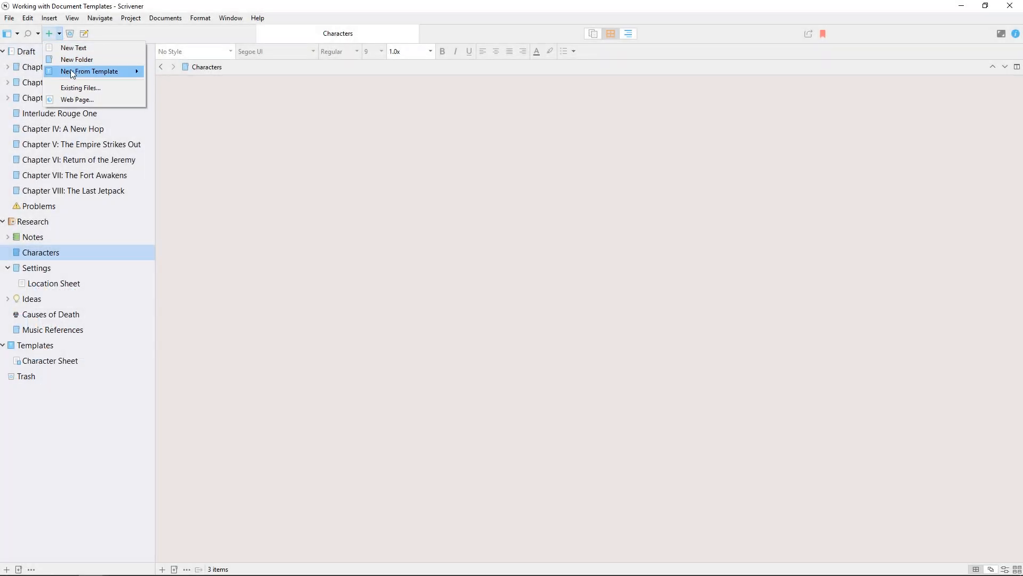
pyautogui.moveTo(94, 70)
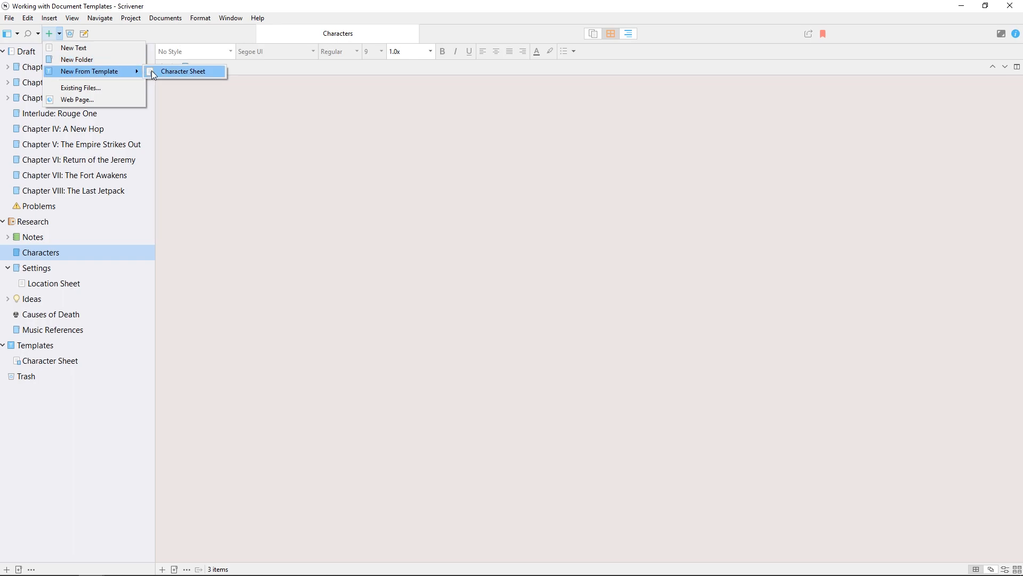
pyautogui.moveTo(196, 79)
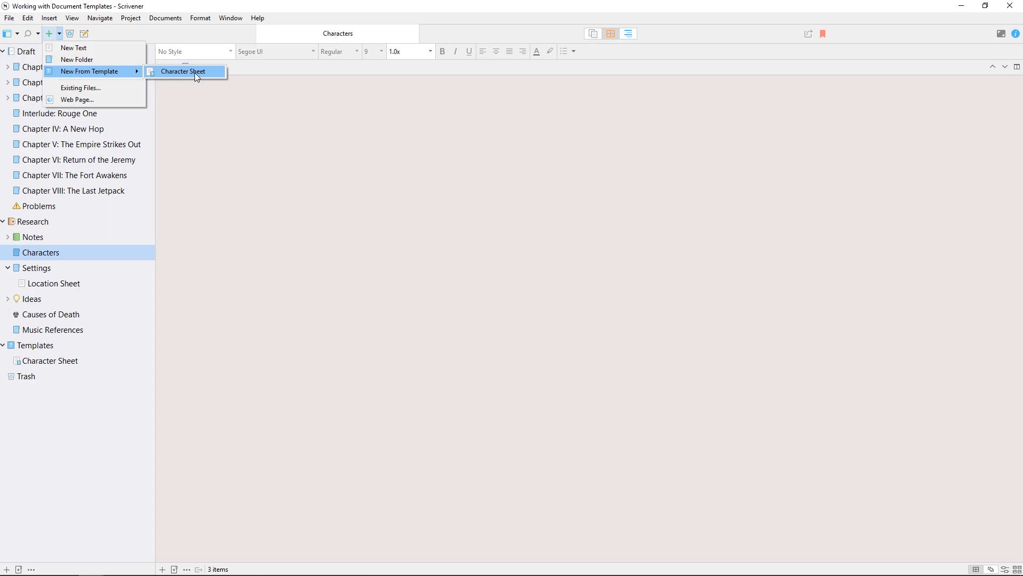
# Create character Benton from the Character Sheet template with Role in Story "The sidekick.".
pyautogui.click(186, 70)
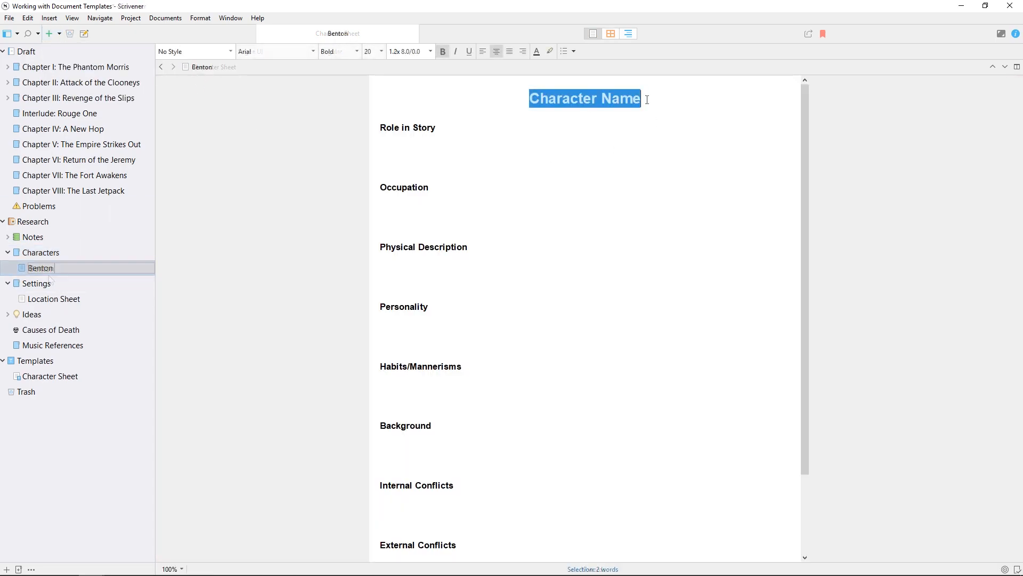
pyautogui.write('Benton')
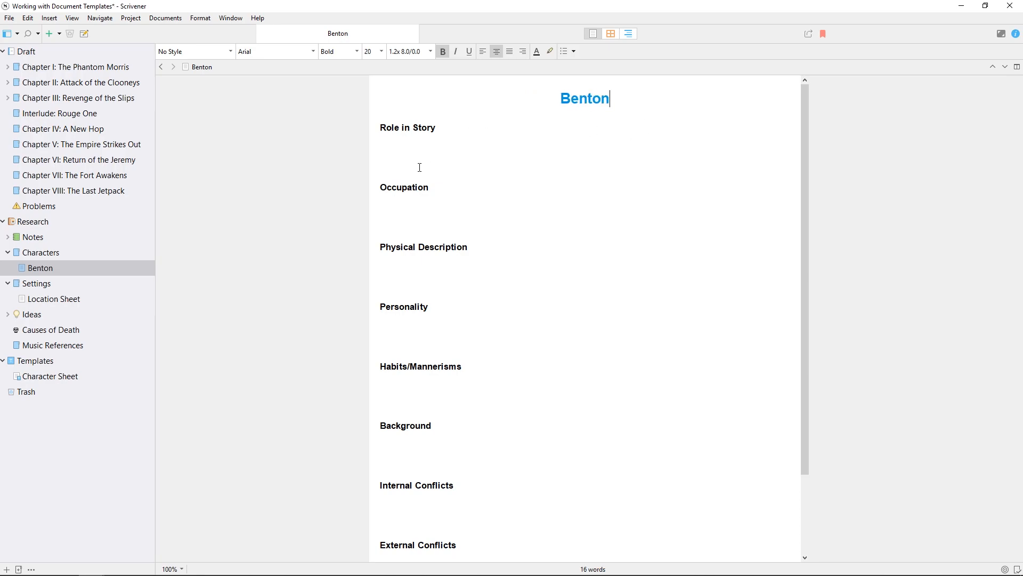
pyautogui.write('The sid')
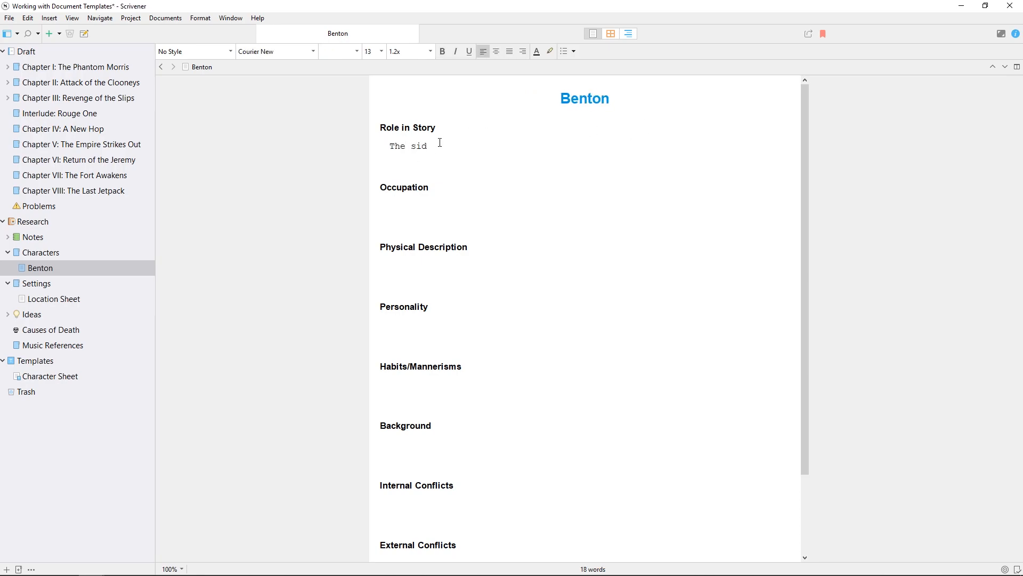
pyautogui.write('ekick.')
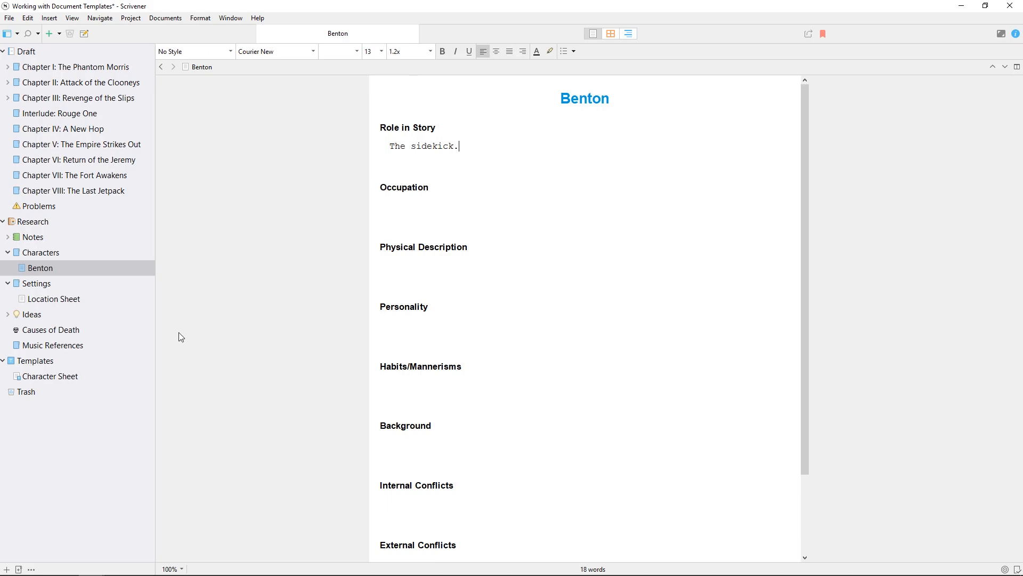
# Check the Character Sheet template, return to Benton and bring up the Project menu.
pyautogui.click(51, 375)
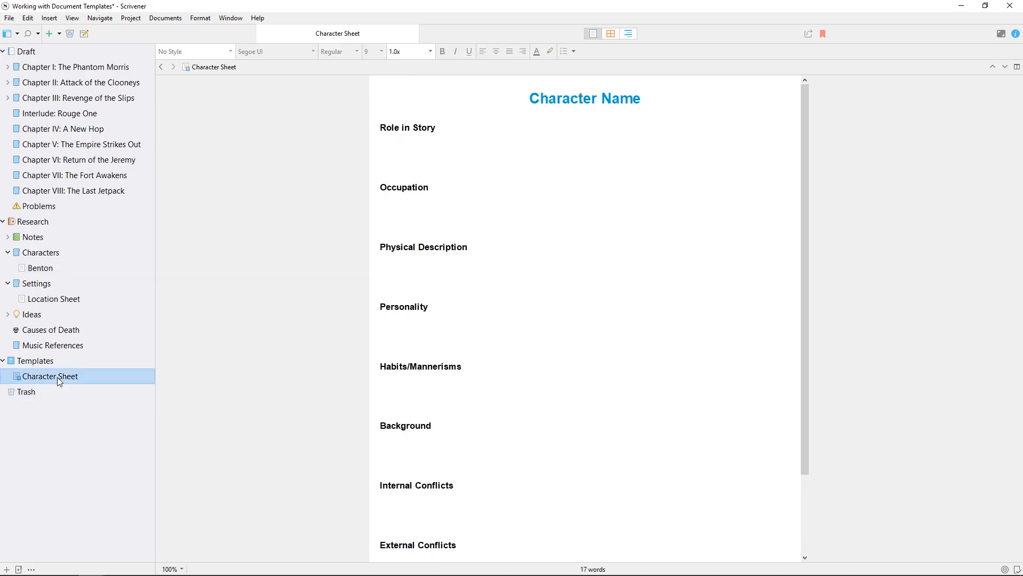
pyautogui.click(41, 268)
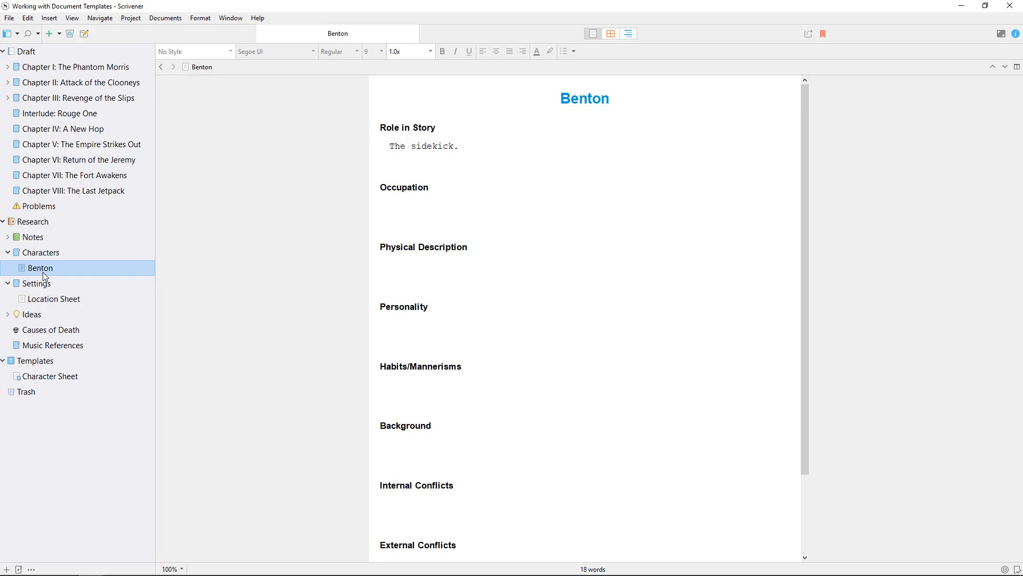
pyautogui.click(131, 17)
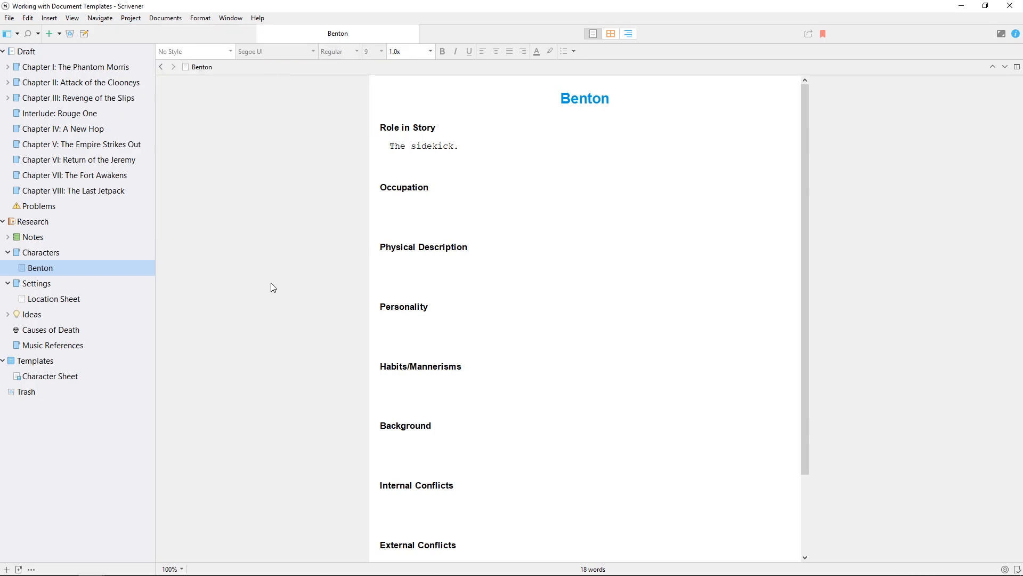
pyautogui.moveTo(267, 286)
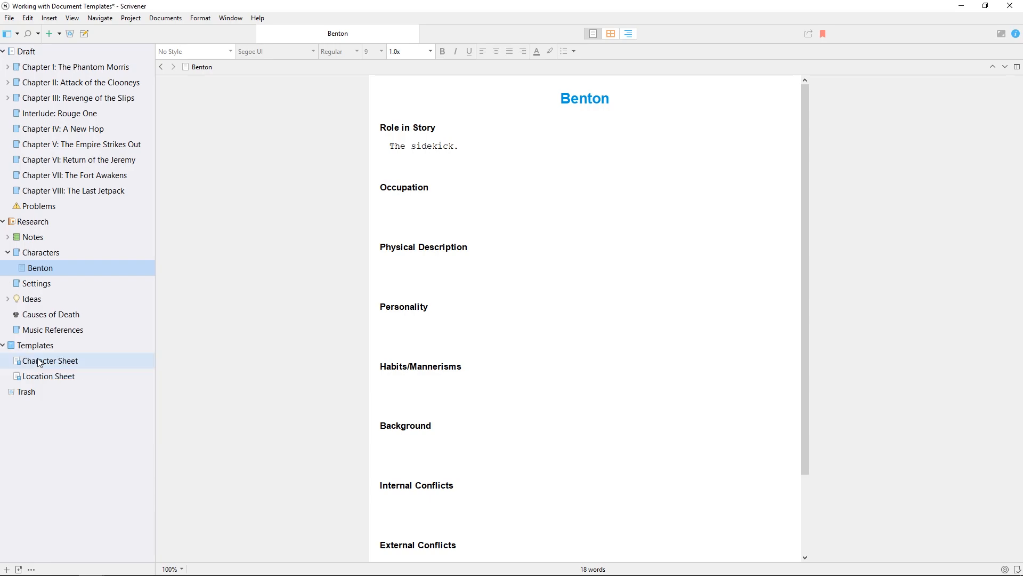
# Select the template sheet in Templates and bring up its actions for Change Icon.
pyautogui.click(48, 376)
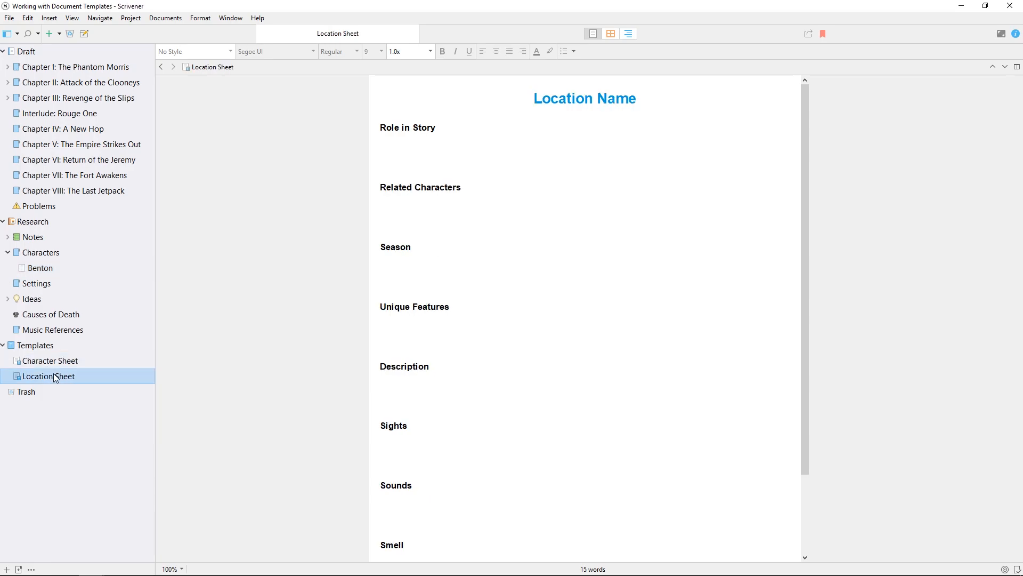
pyautogui.rightClick(51, 377)
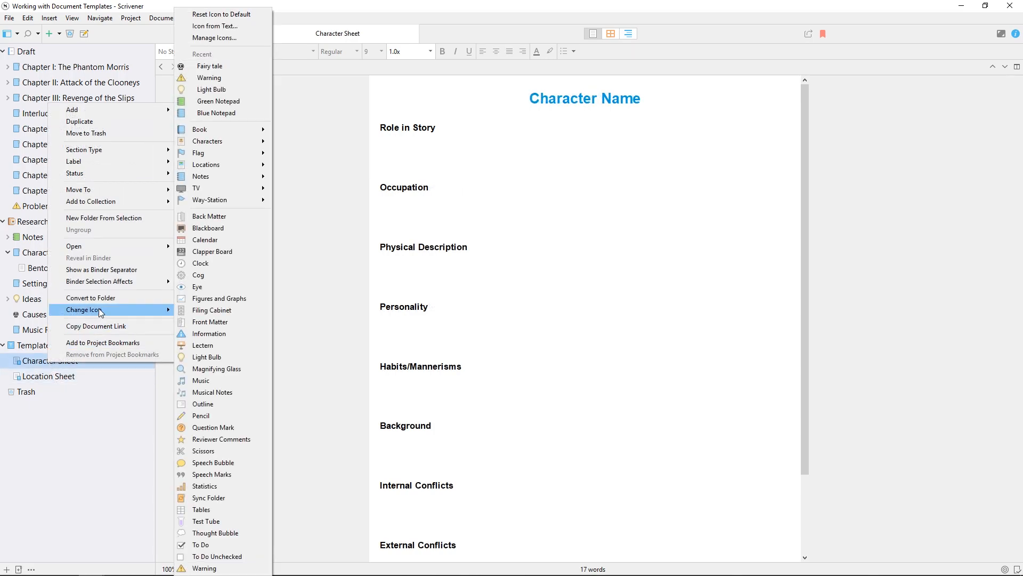
pyautogui.moveTo(238, 183)
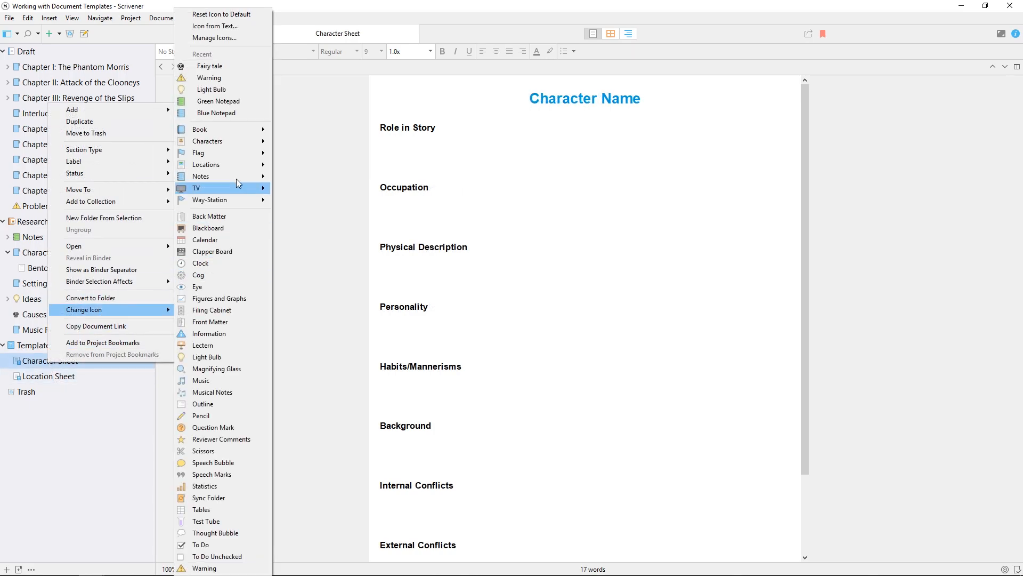
pyautogui.moveTo(207, 141)
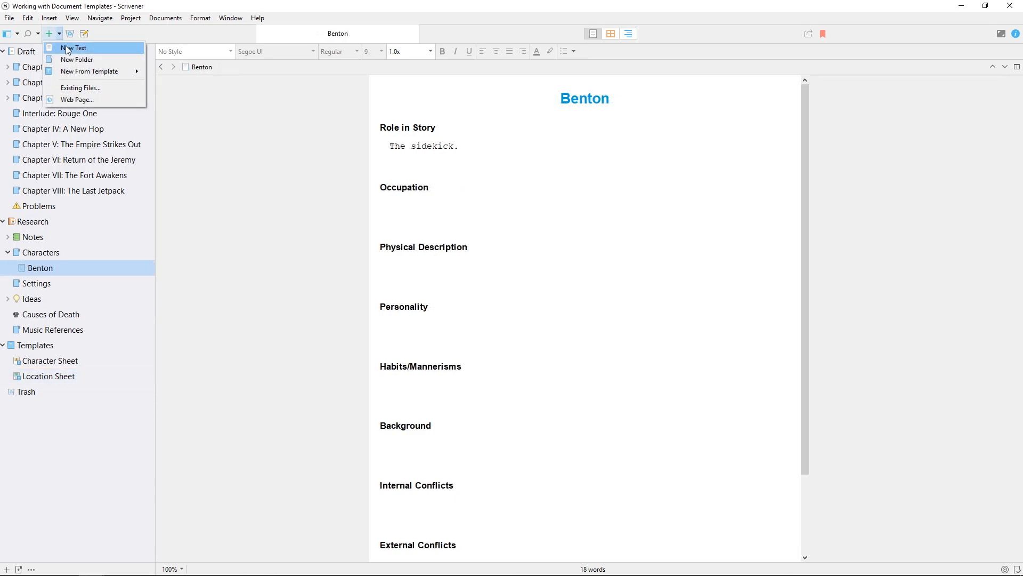
pyautogui.moveTo(90, 70)
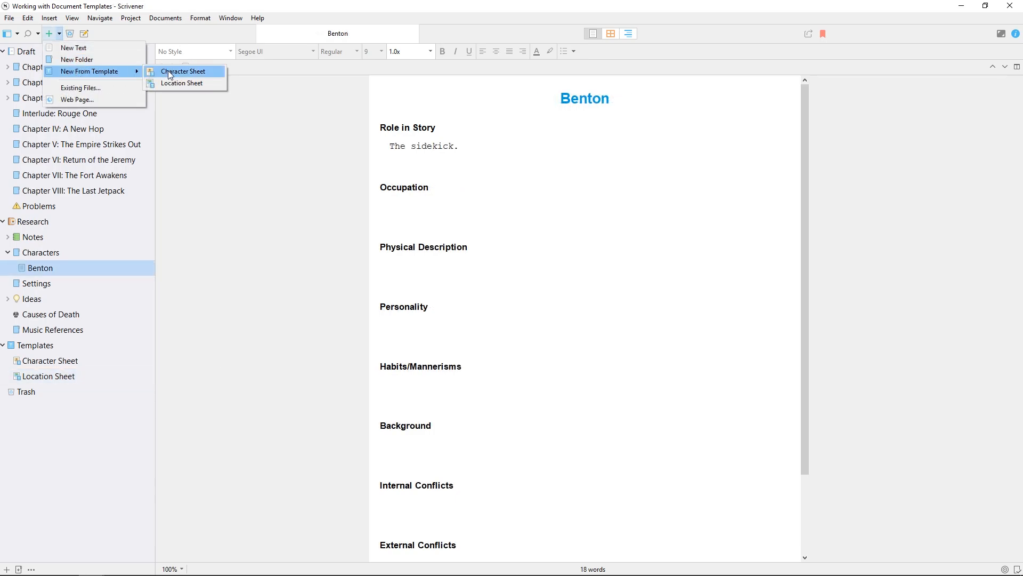
# Create a new document from the Character Sheet template in Characters.
pyautogui.click(185, 70)
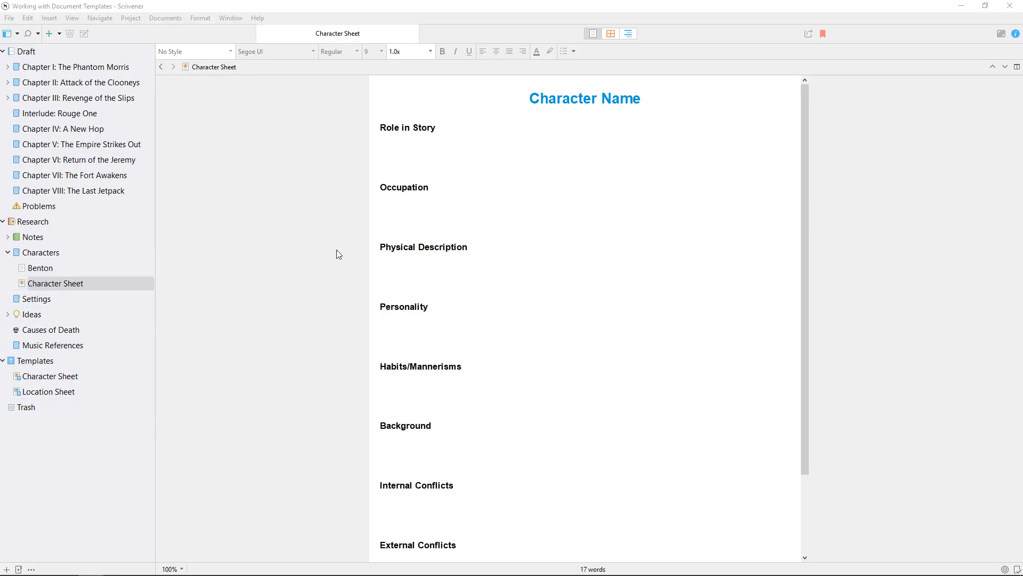
pyautogui.moveTo(254, 376)
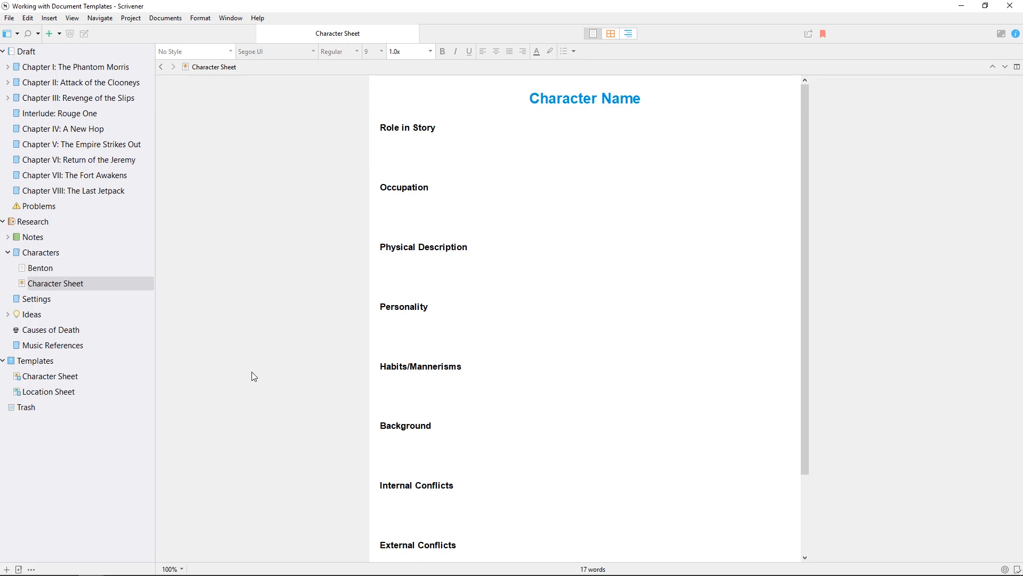
# View the Characters folder as cards, then open Benton's character sheet.
pyautogui.click(40, 251)
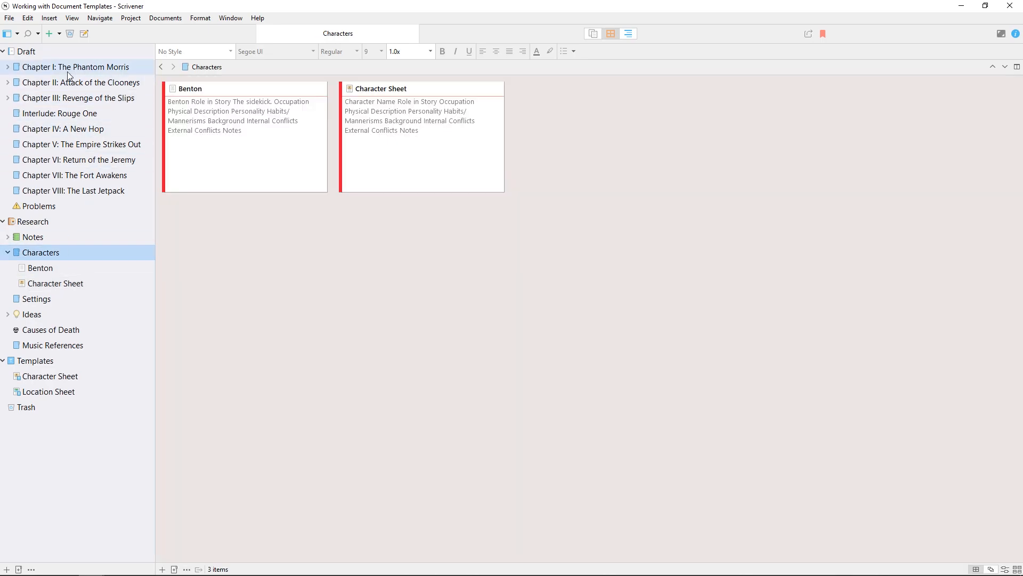
pyautogui.click(51, 32)
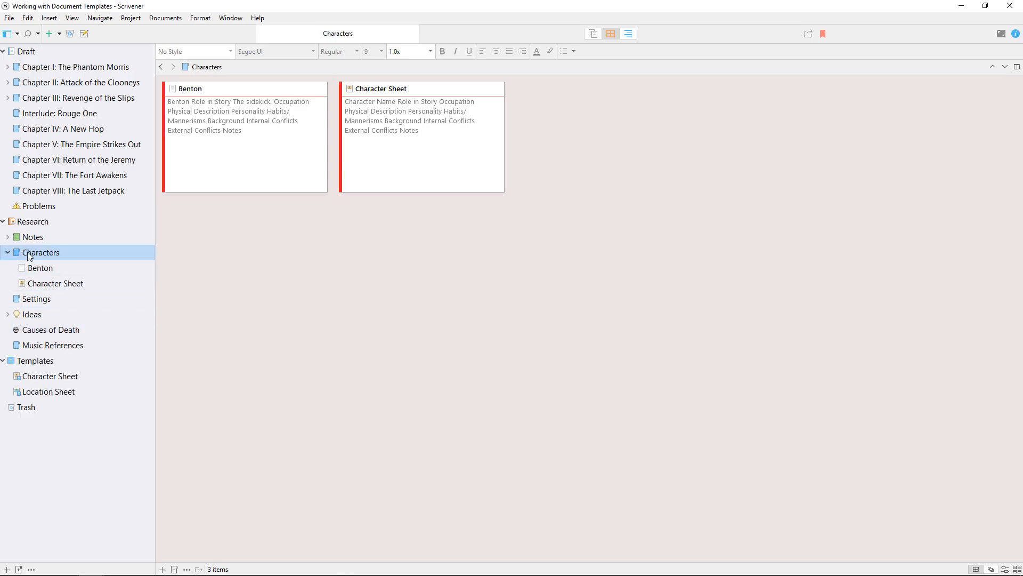
pyautogui.moveTo(38, 274)
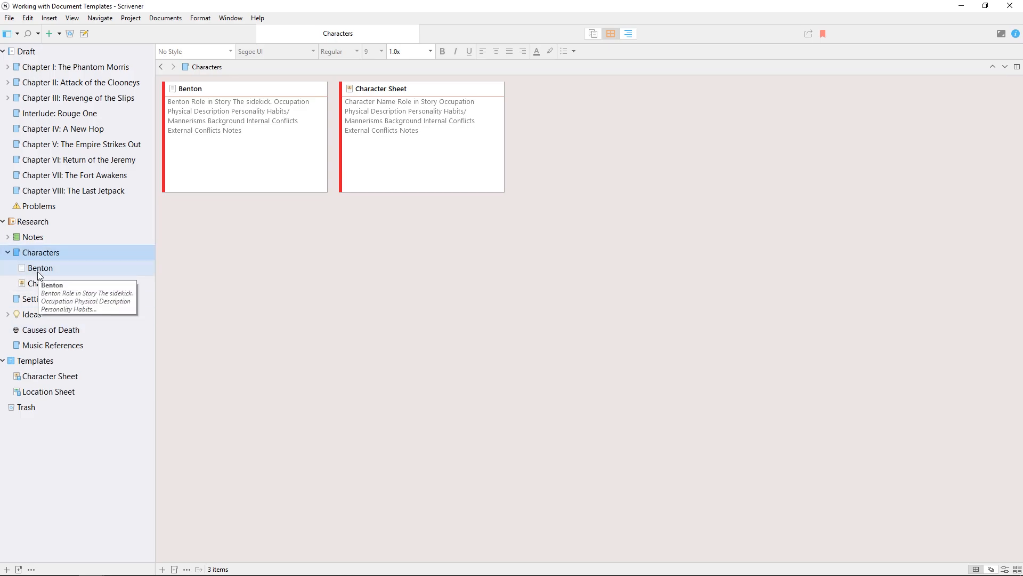
pyautogui.doubleClick(38, 268)
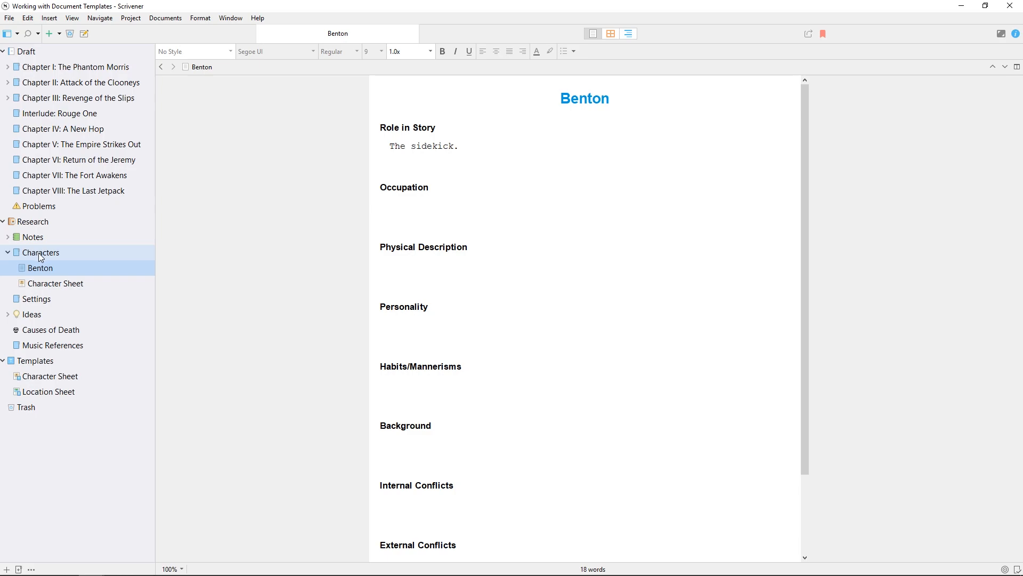
# Set Location Sheet as the Settings folder's default template for subdocuments.
pyautogui.click(41, 252)
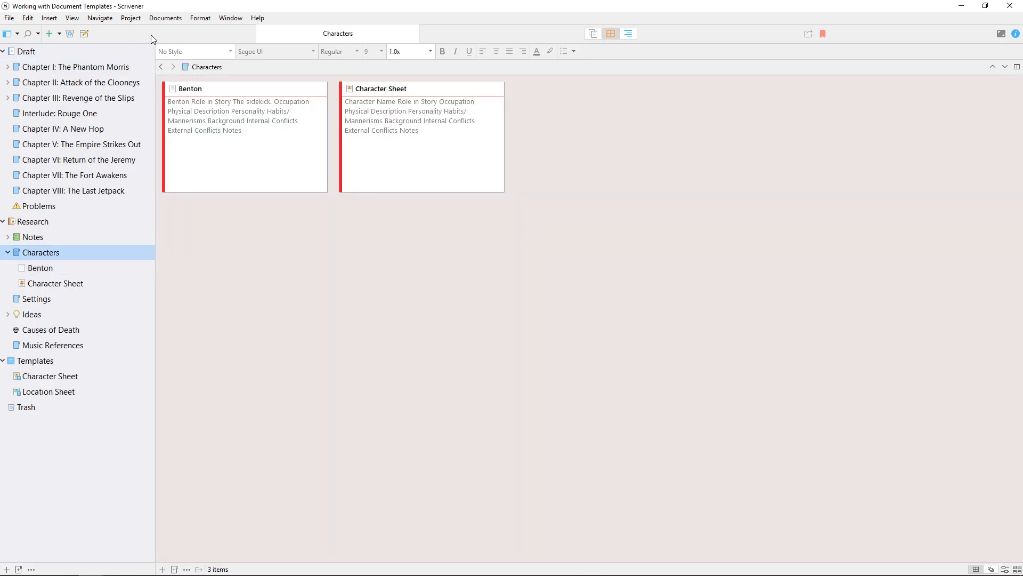
pyautogui.click(166, 17)
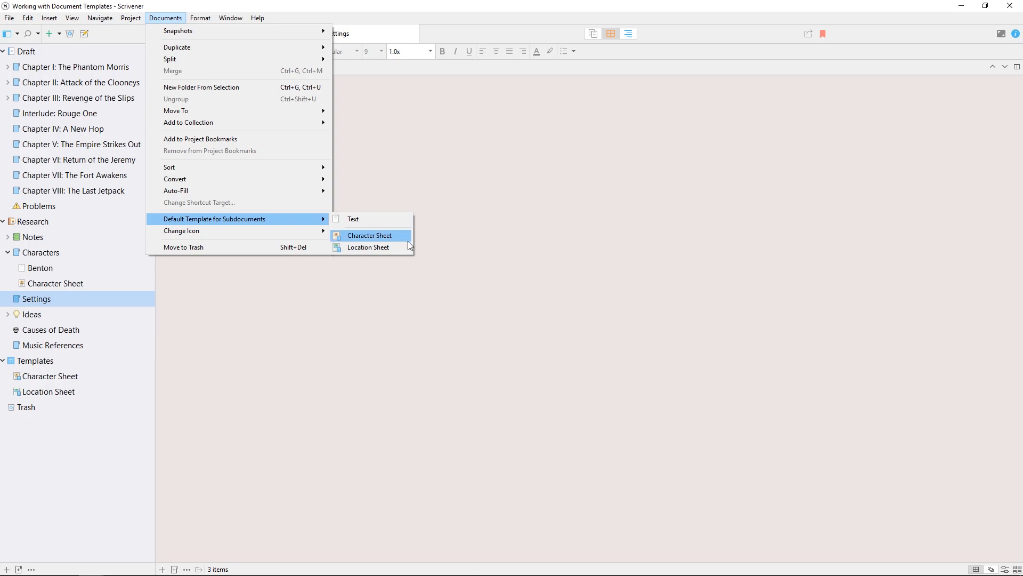
pyautogui.click(371, 236)
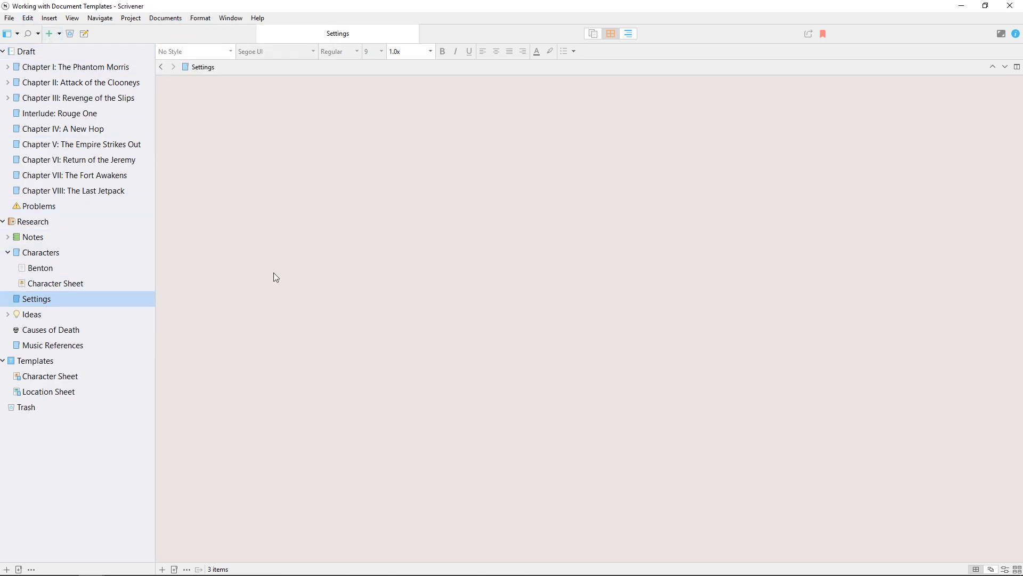
pyautogui.moveTo(50, 33)
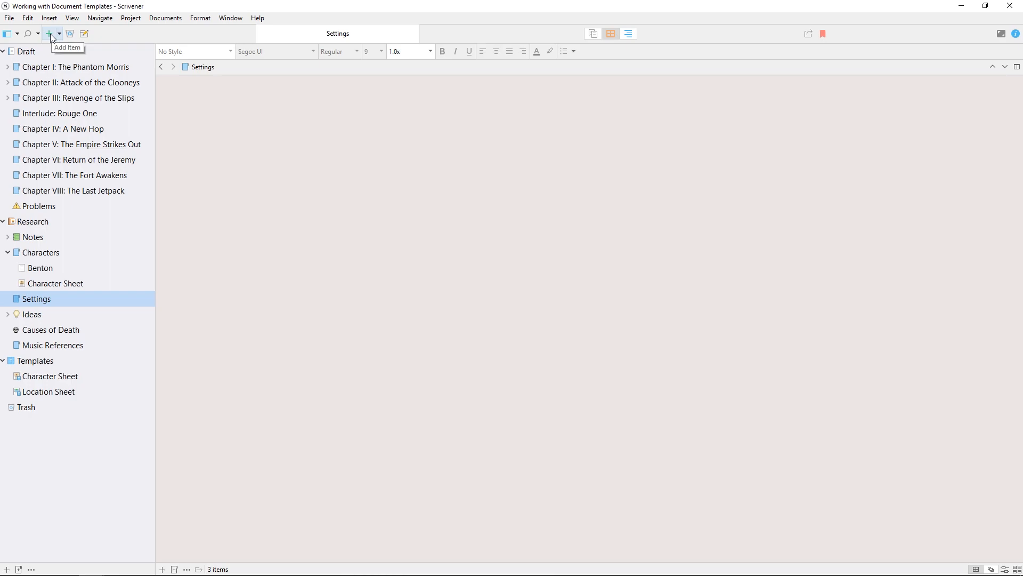
# Add new items to Settings and Characters from their default templates, then show Draft's chapters.
pyautogui.click(49, 33)
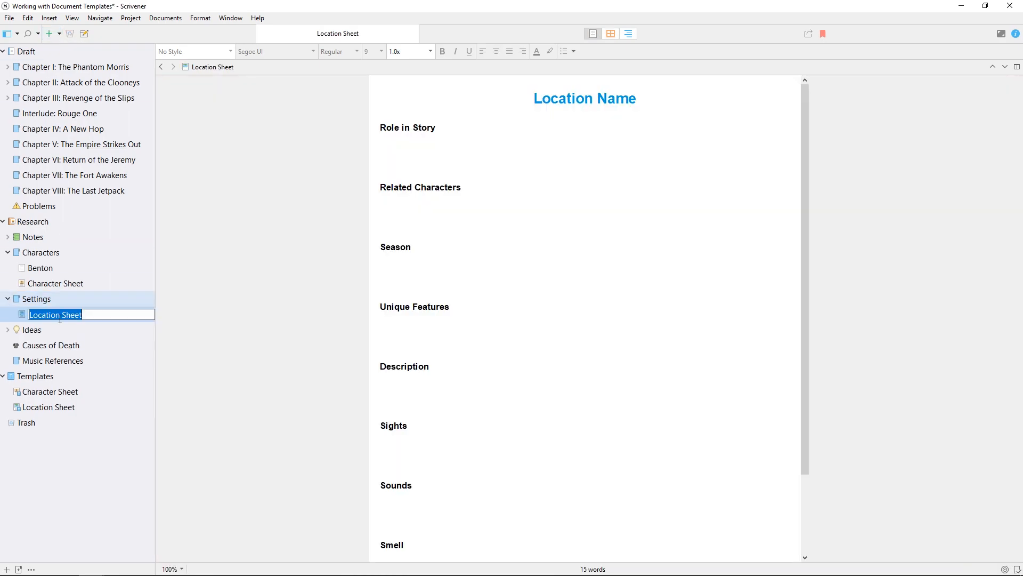
pyautogui.click(36, 299)
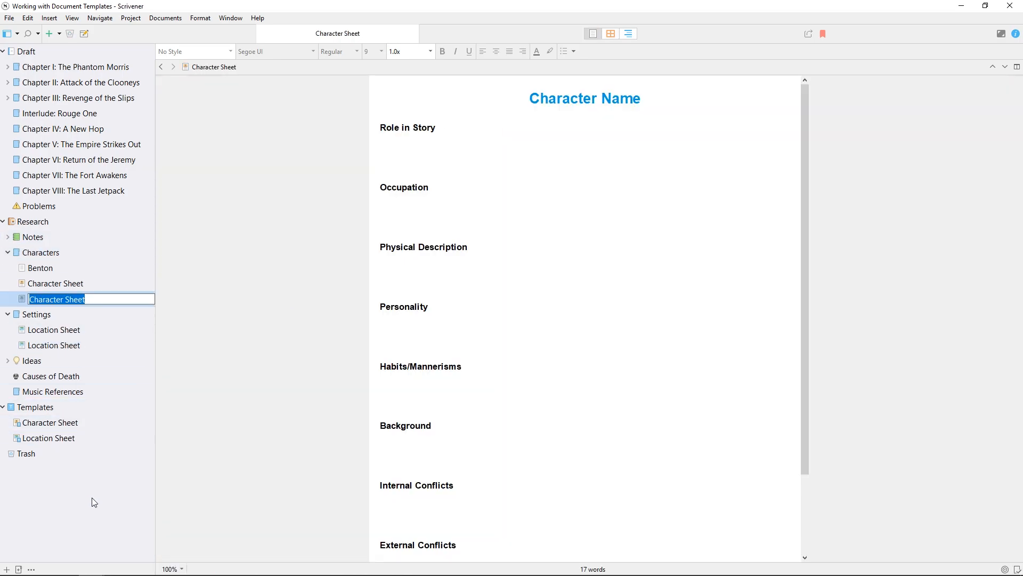
pyautogui.click(24, 51)
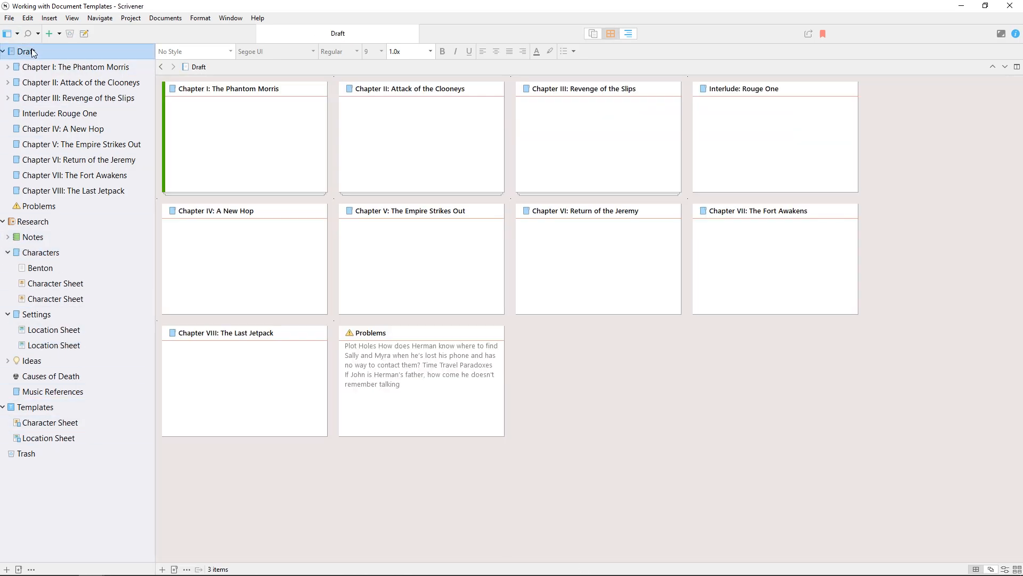
# Create the 'Novel with Parts example' project from Fiction > Novel (with Parts) and add a Character Sketch under Characters.
pyautogui.click(49, 33)
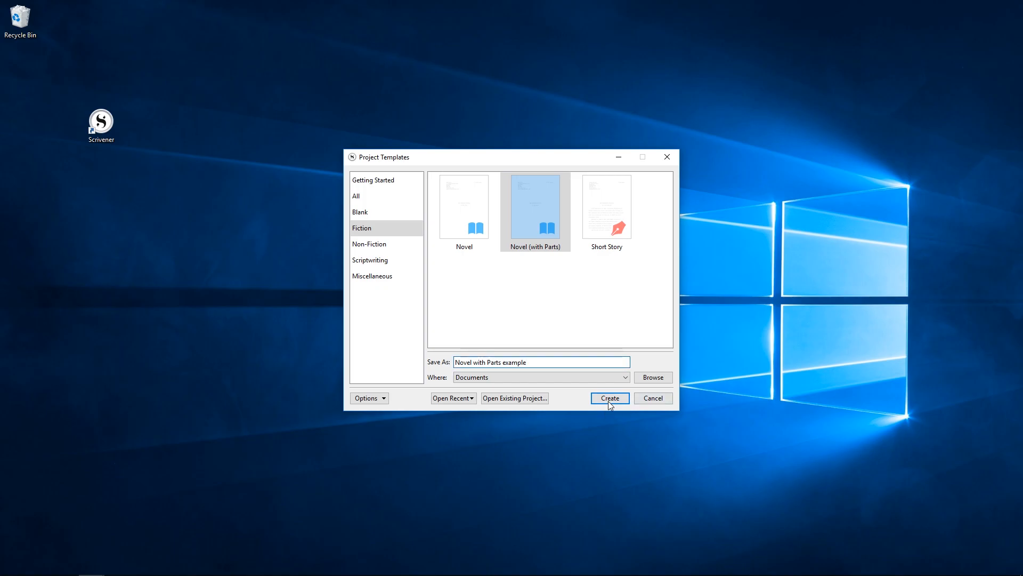
pyautogui.click(609, 399)
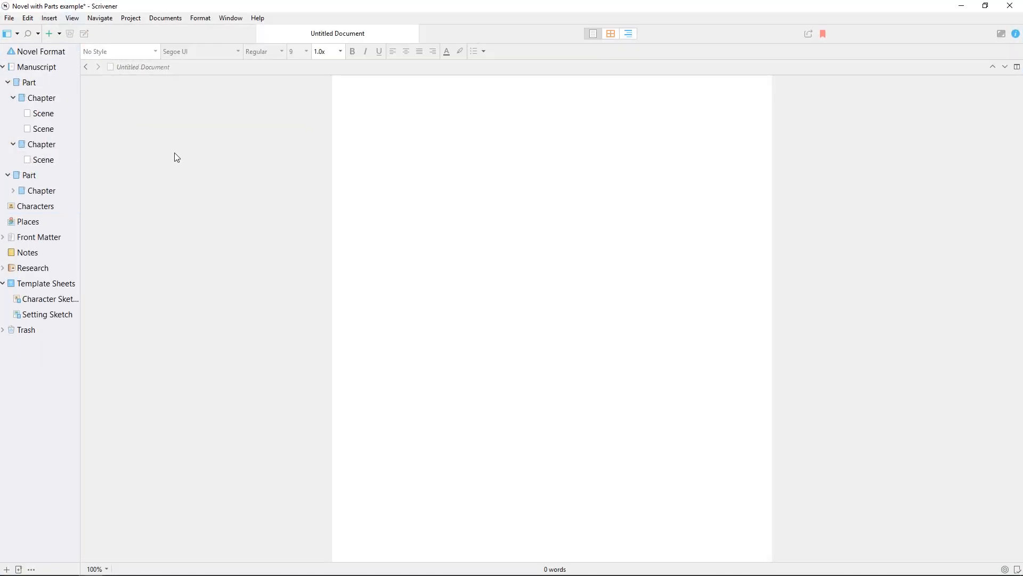
pyautogui.click(58, 33)
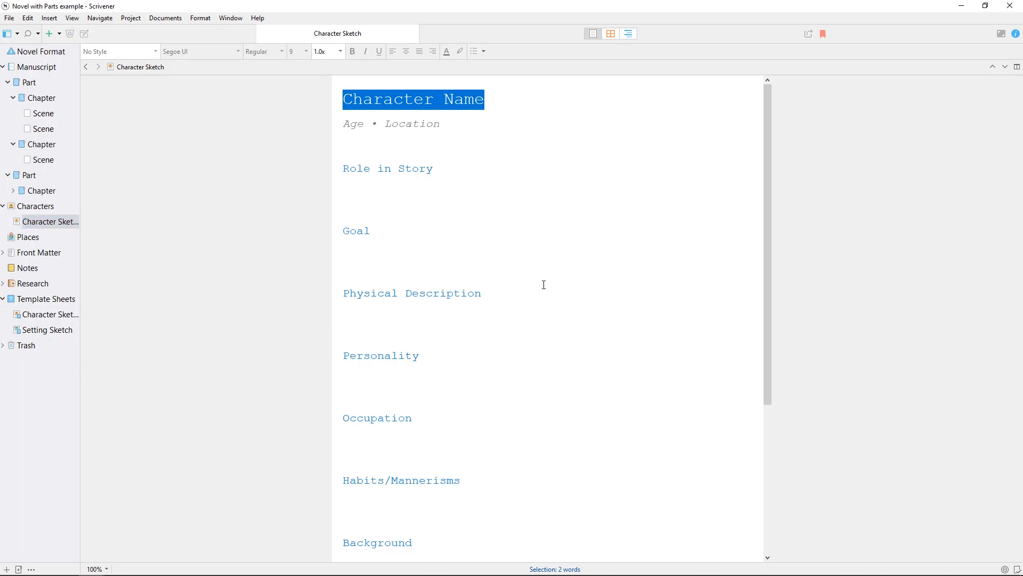
pyautogui.moveTo(545, 290)
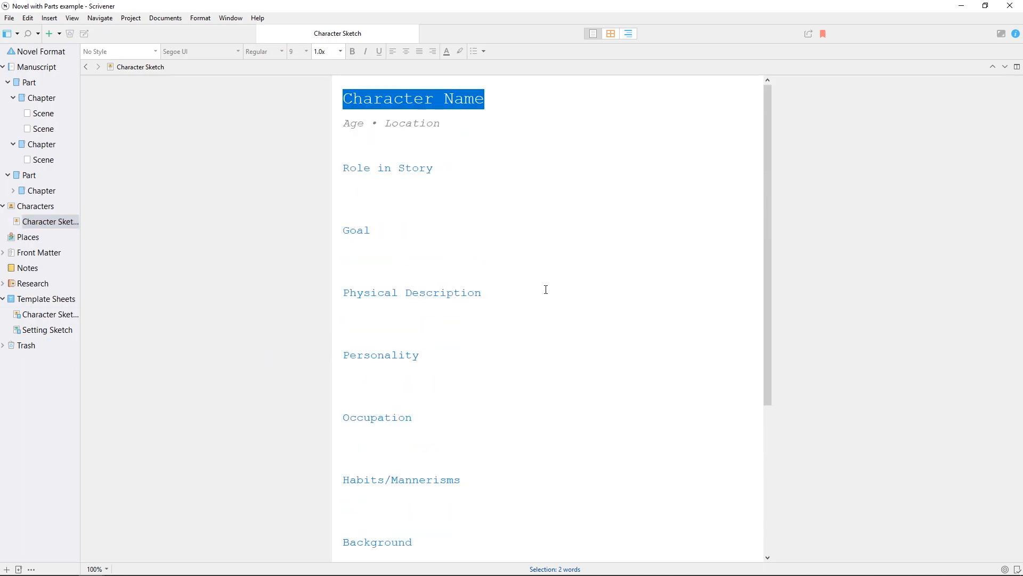
pyautogui.moveTo(192, 356)
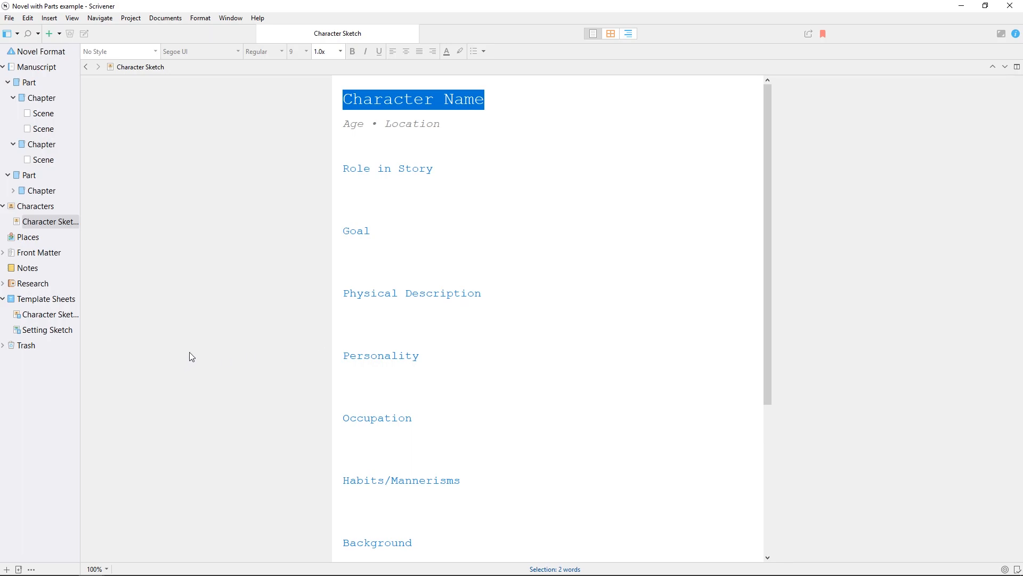